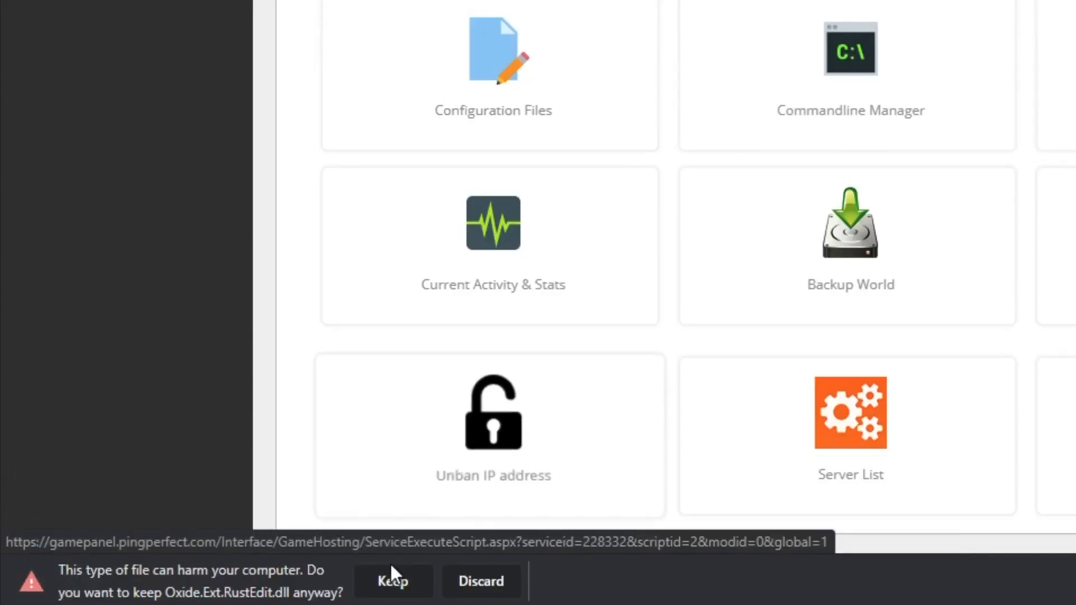
Keep the Oxide.Ext.RustEdit.dll download despite the browser's harmful-file warning.
left_click(392, 581)
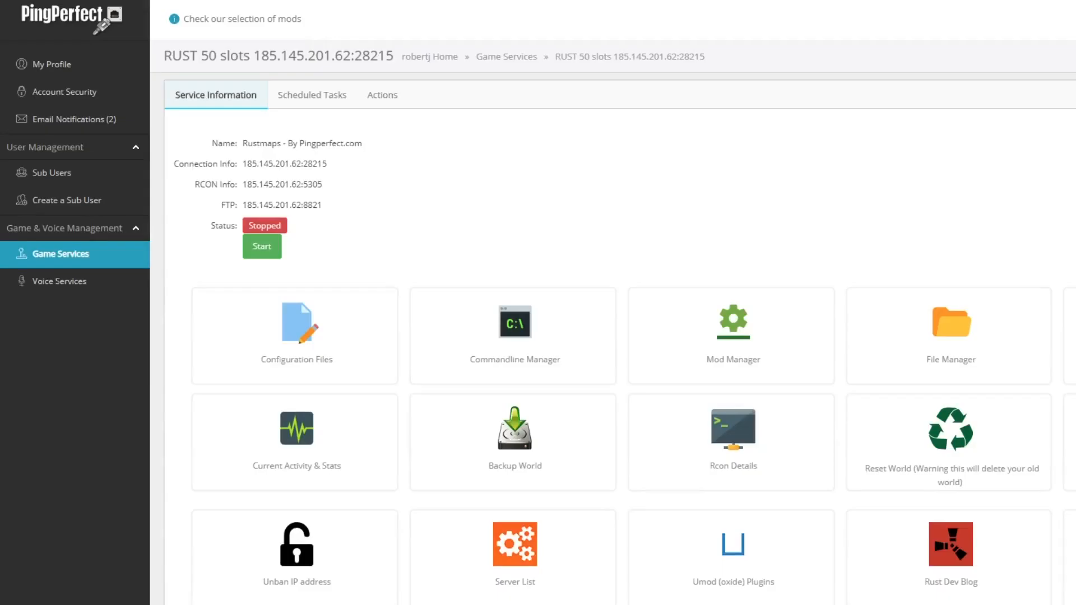
mouse_move(515, 329)
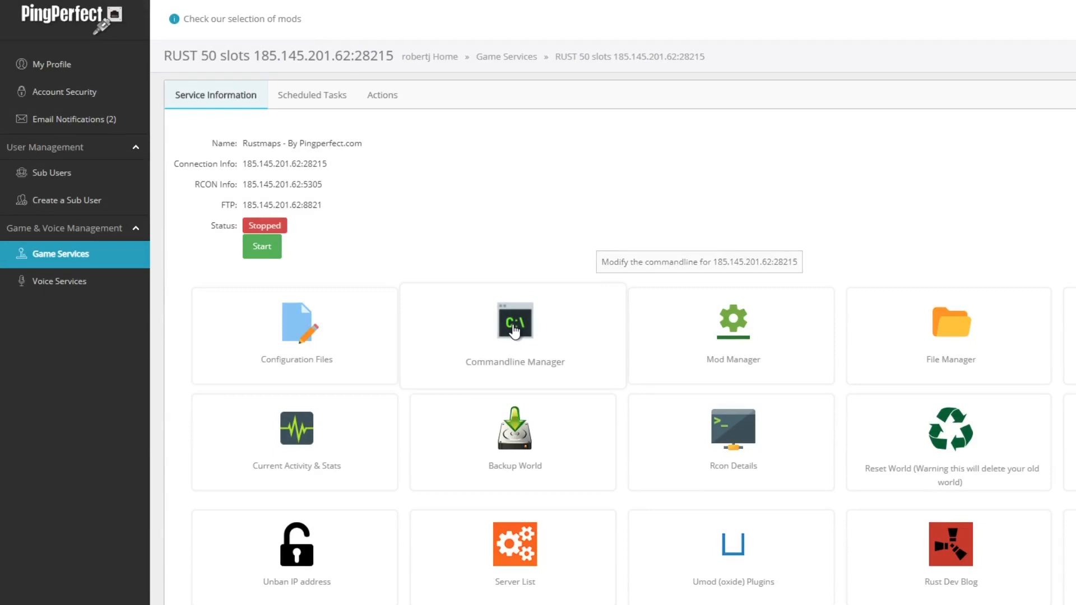
Create a new custom command line named 'Custom Map' in the Commandline Manager.
left_click(514, 335)
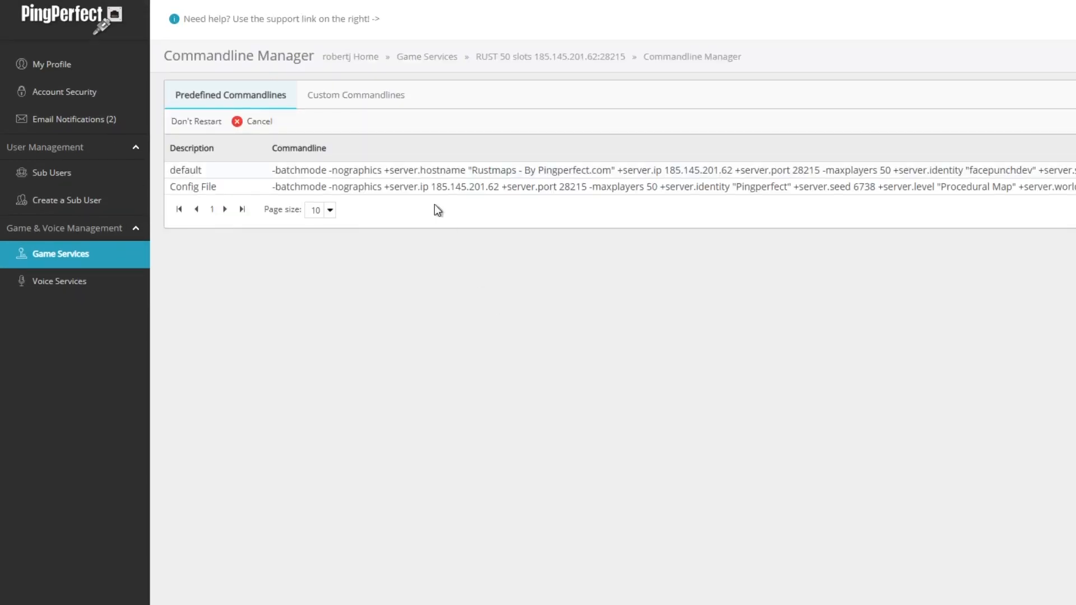
left_click(355, 95)
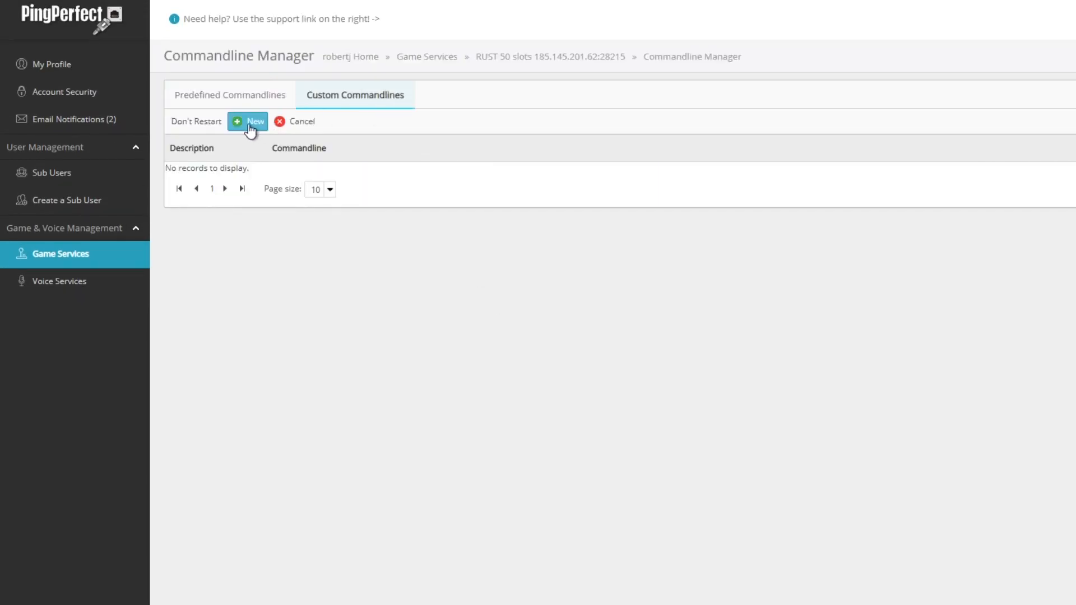
left_click(250, 121)
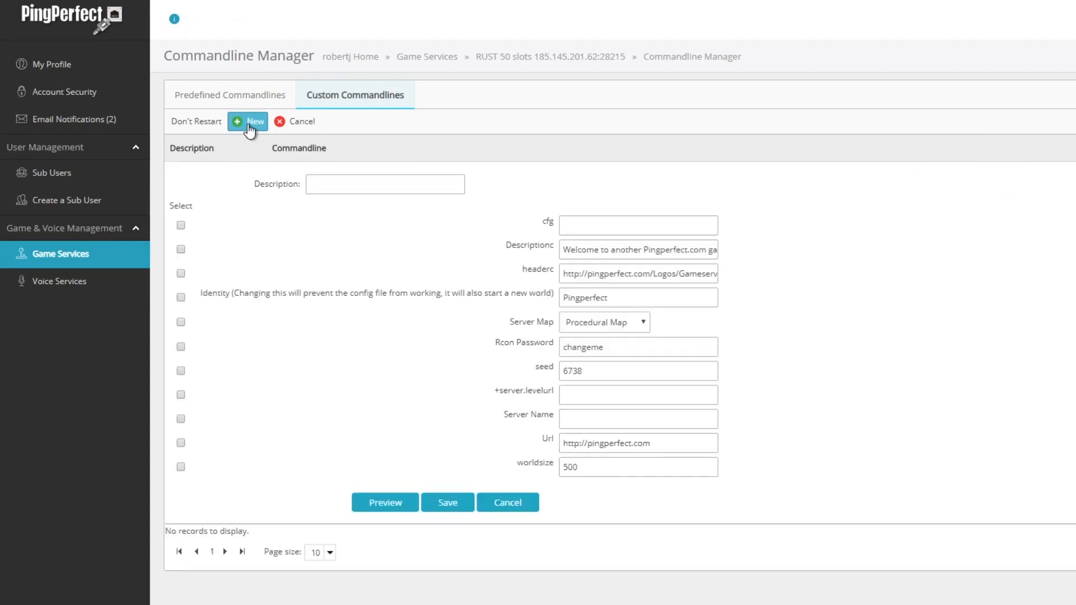
type("C")
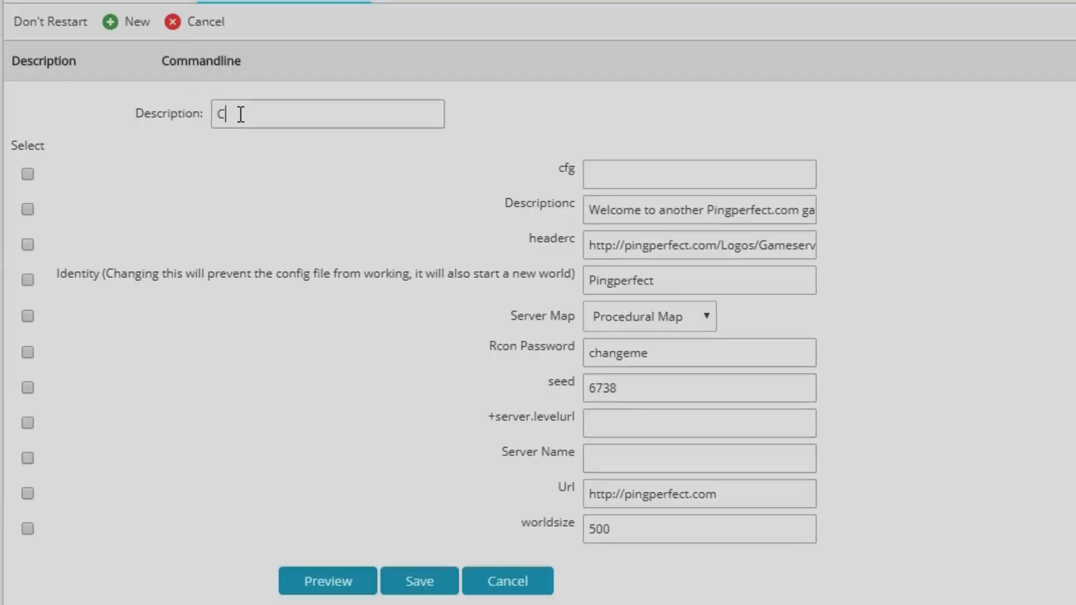
type("ustom M")
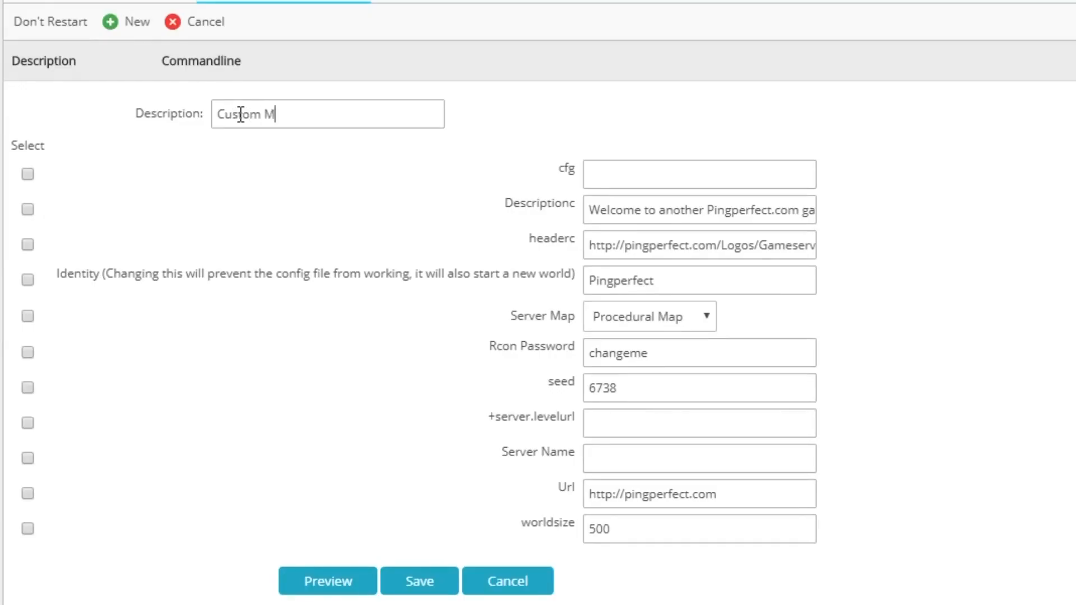
type("ap")
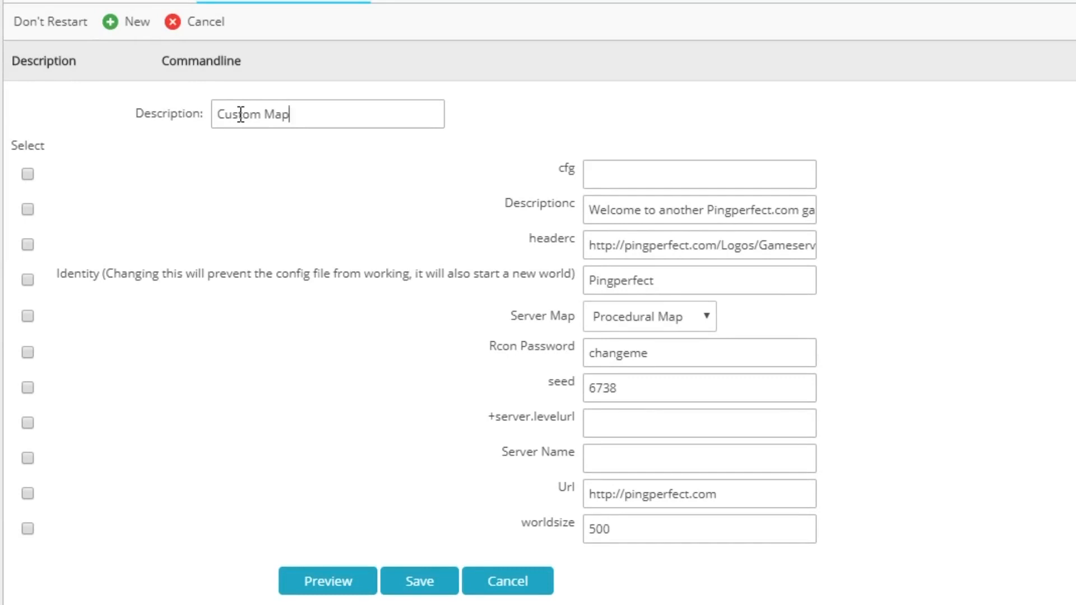
Enable Descriptionc, headerc and Identity, and fill in the Dropbox map URL for +server.levelurl.
left_click(28, 209)
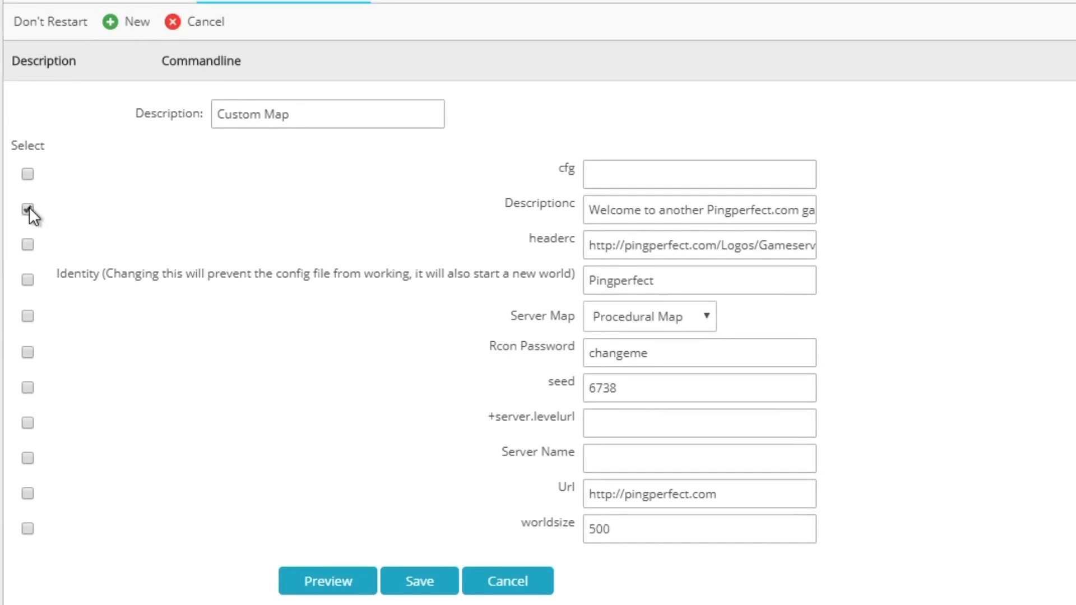
left_click(27, 209)
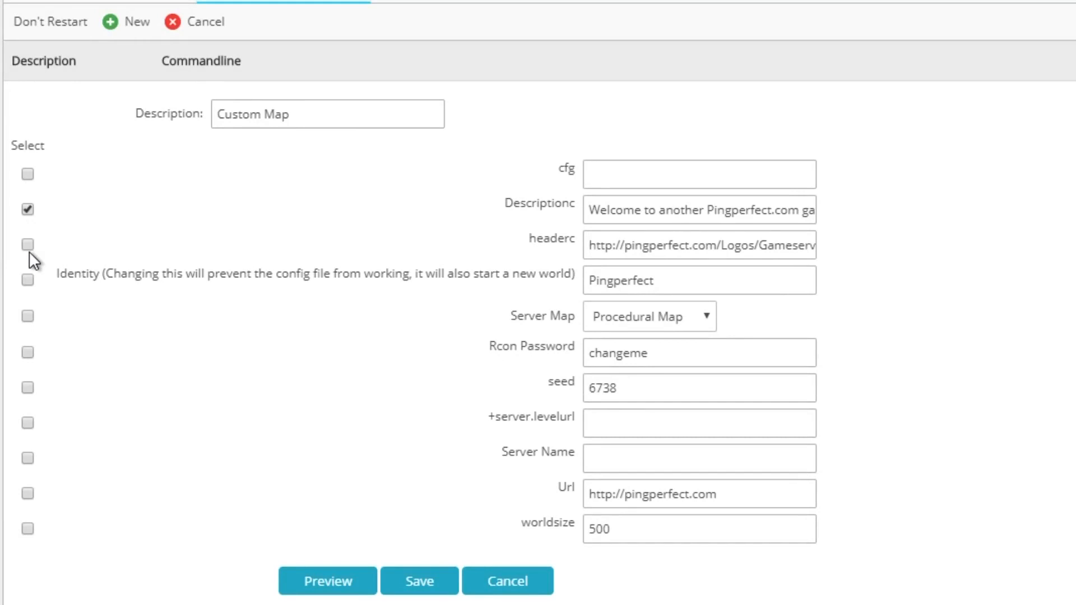
left_click(28, 245)
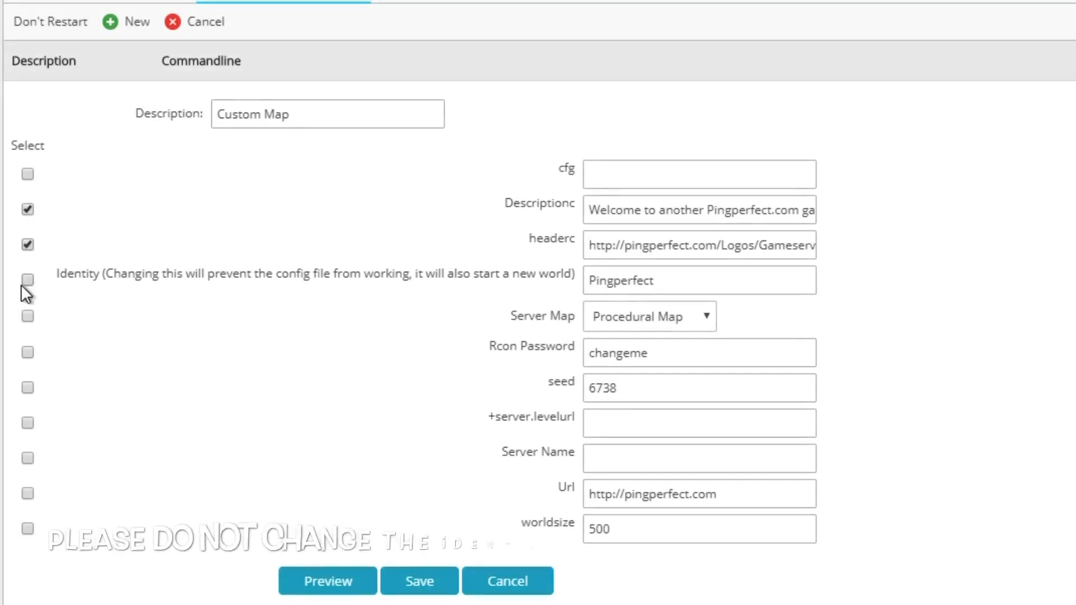
left_click(27, 280)
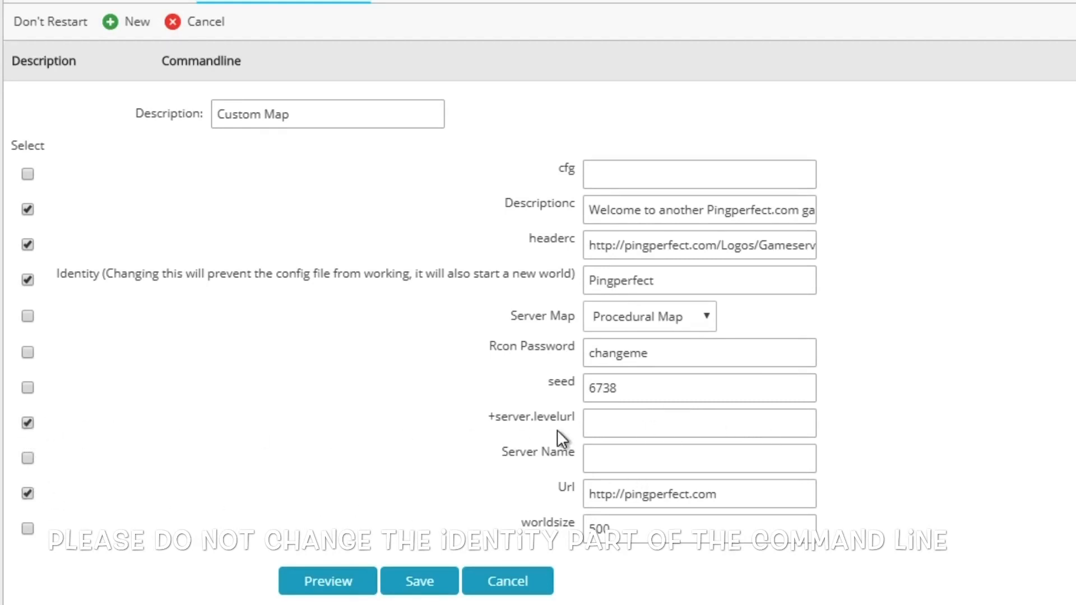
left_click(698, 422)
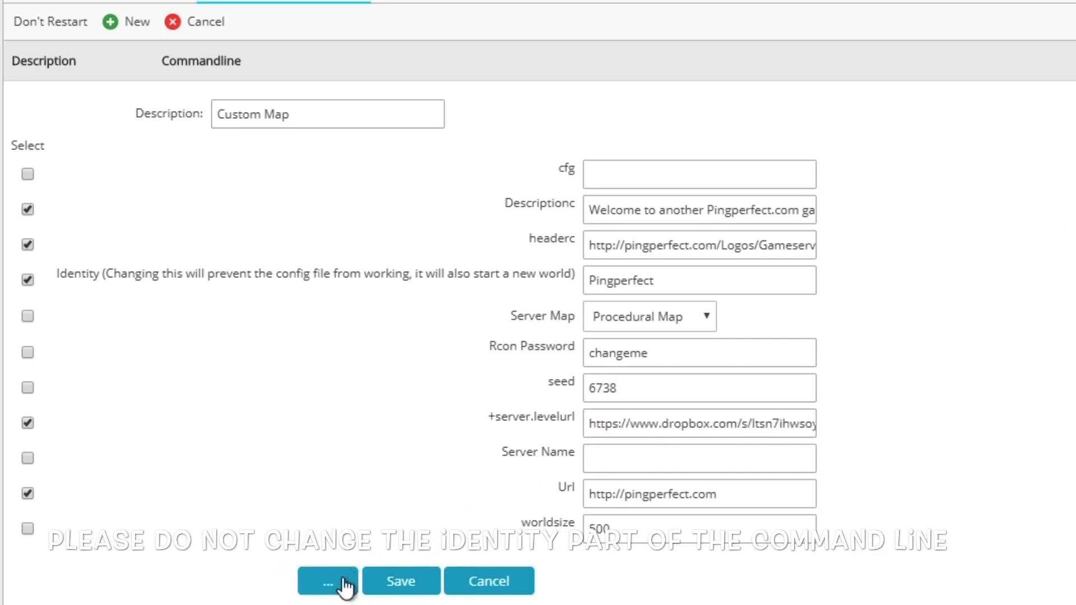
Preview the Custom Map command line, verify its level URL, and save it.
left_click(327, 581)
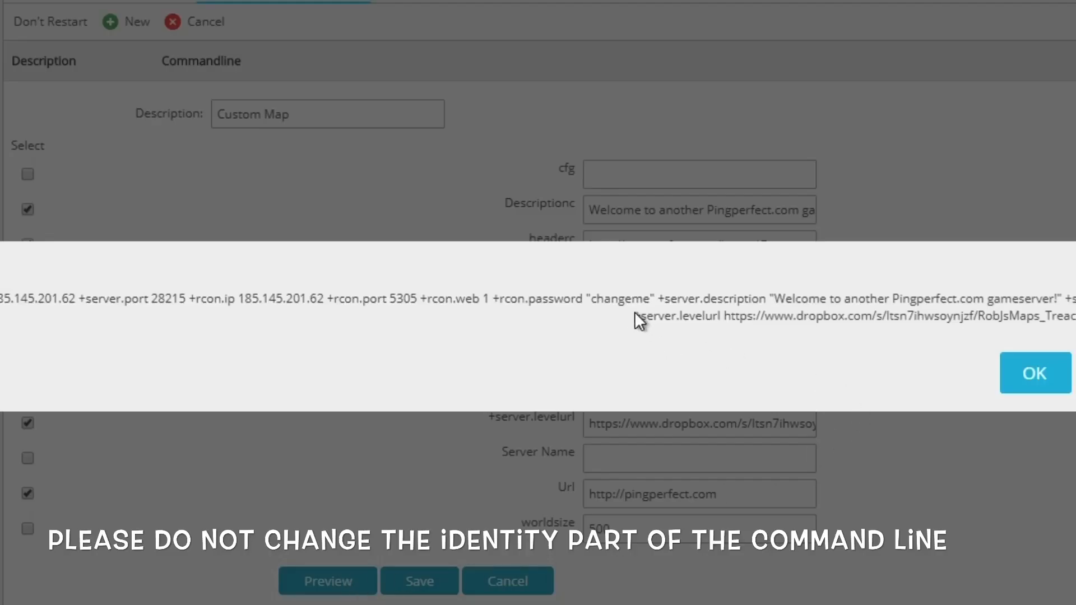
left_click_drag(641, 318, 1070, 318)
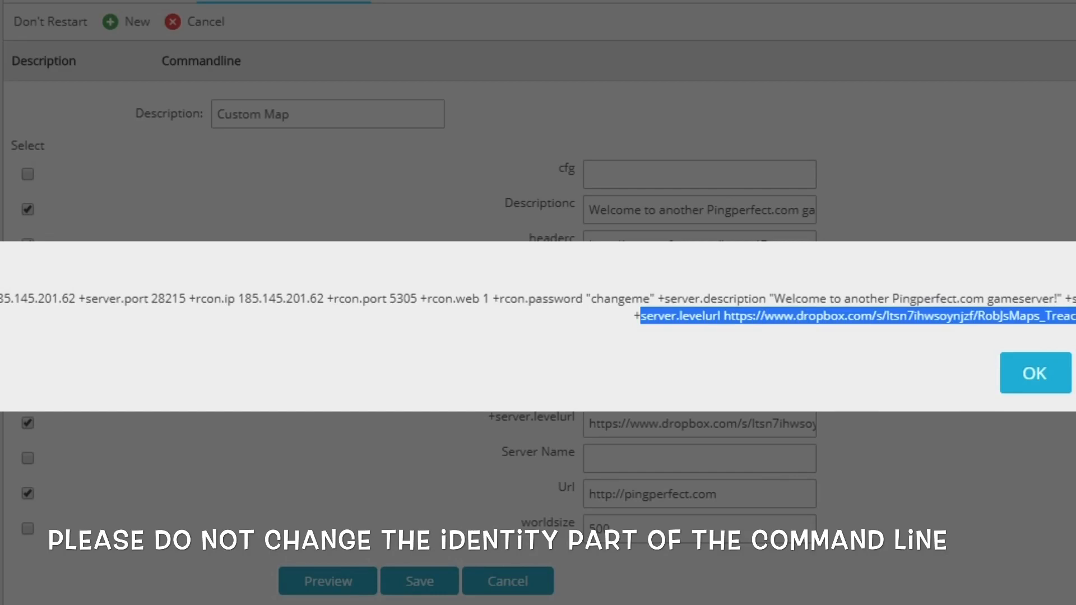
left_click(1034, 372)
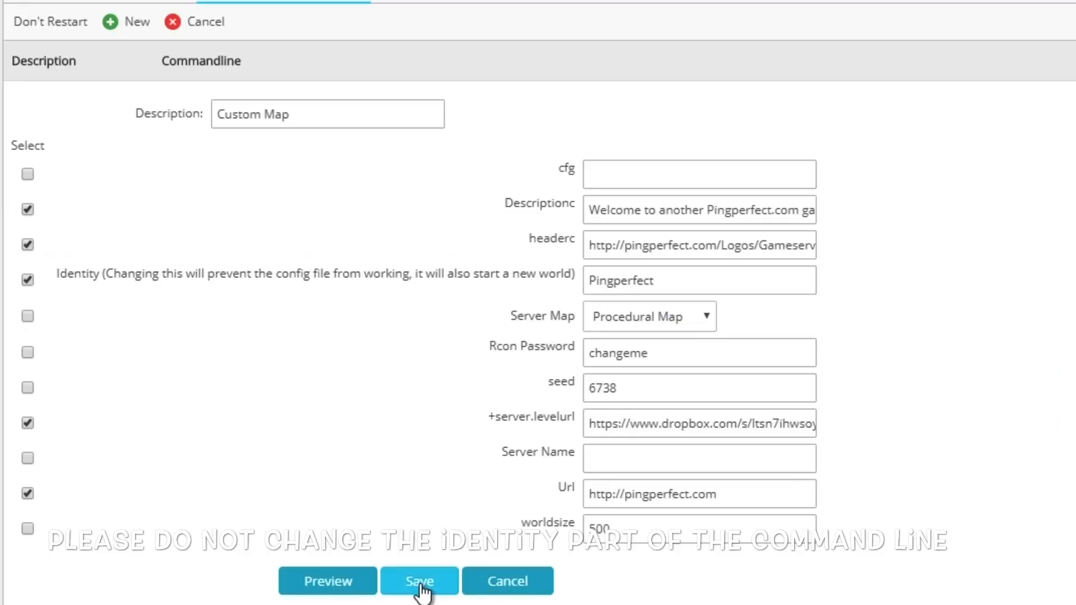
left_click(419, 581)
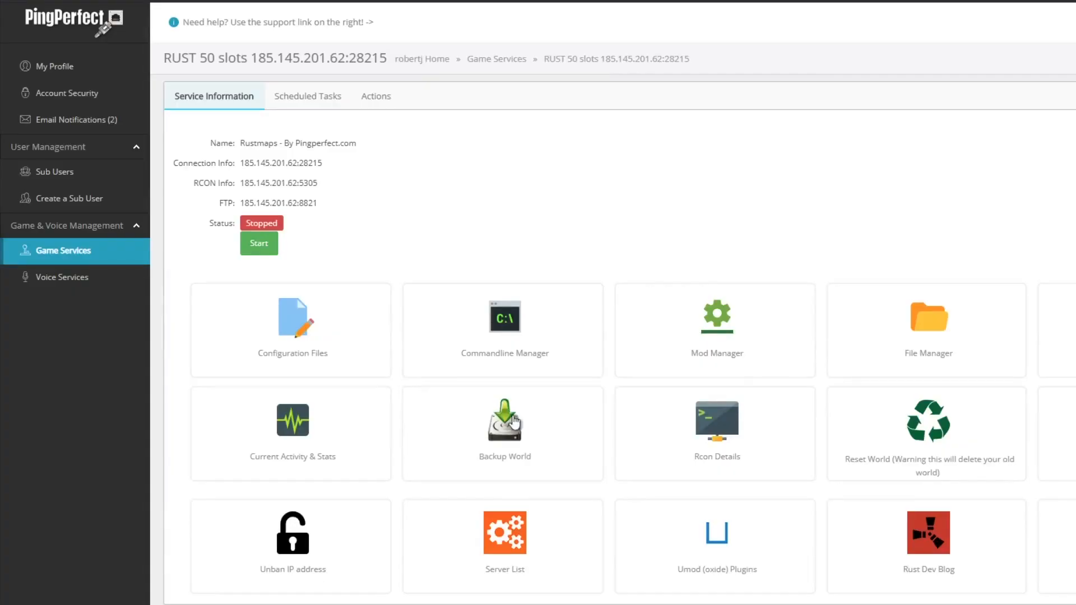
Install Umod (Oxide 2) on the server, then open the server's File Manager from Game Services.
left_click(716, 330)
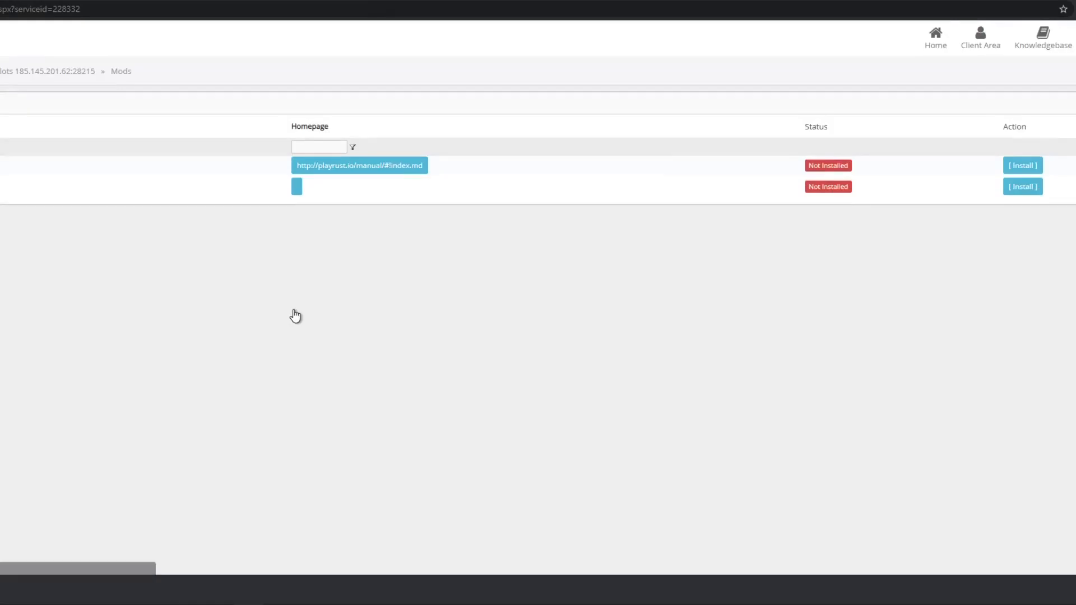
mouse_move(289, 314)
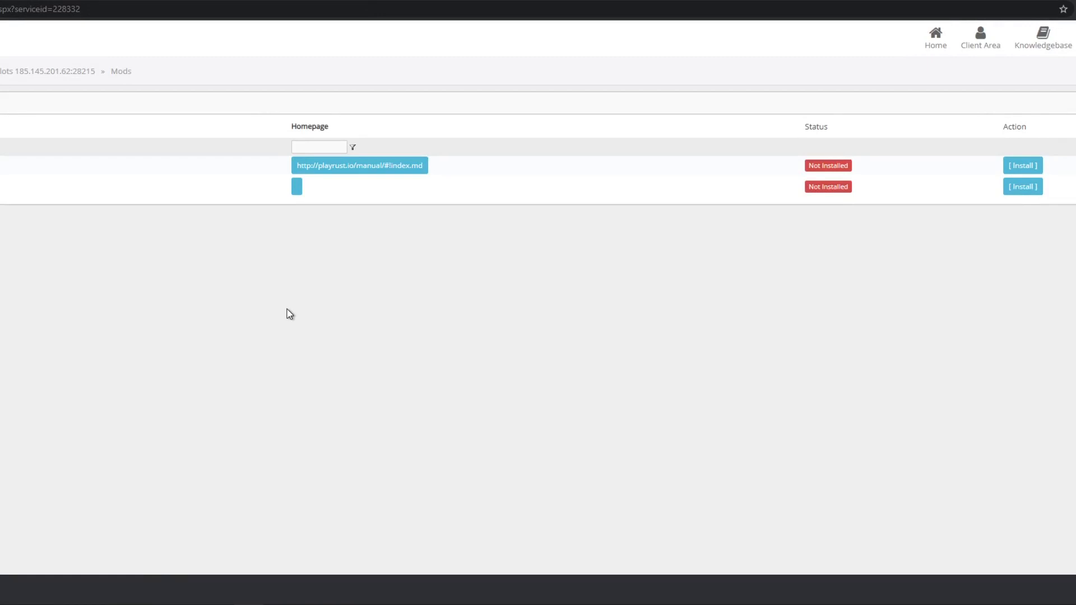
left_click(1021, 186)
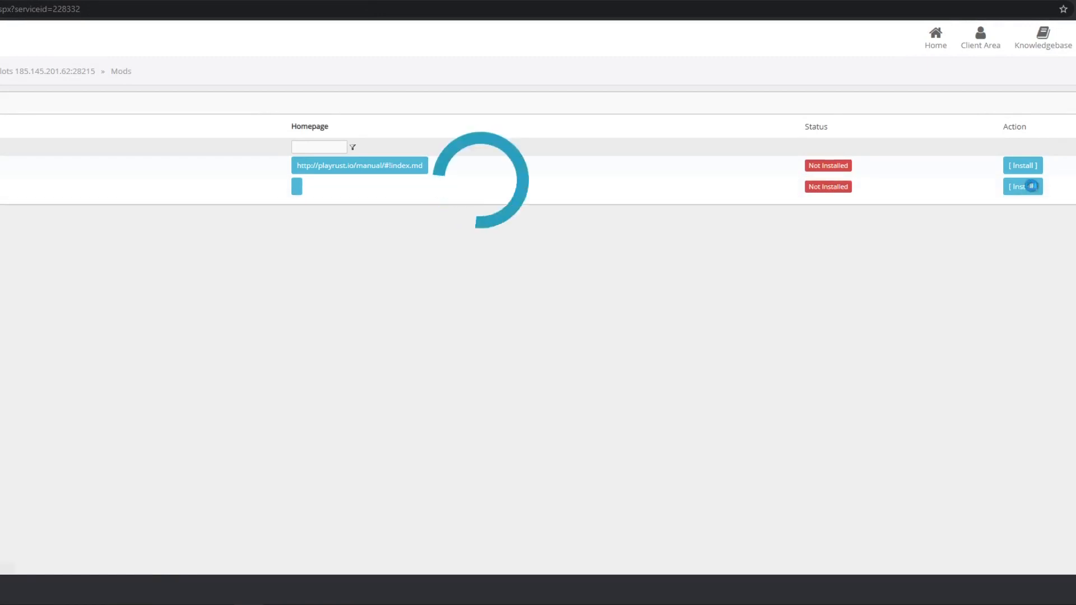
left_click(1022, 186)
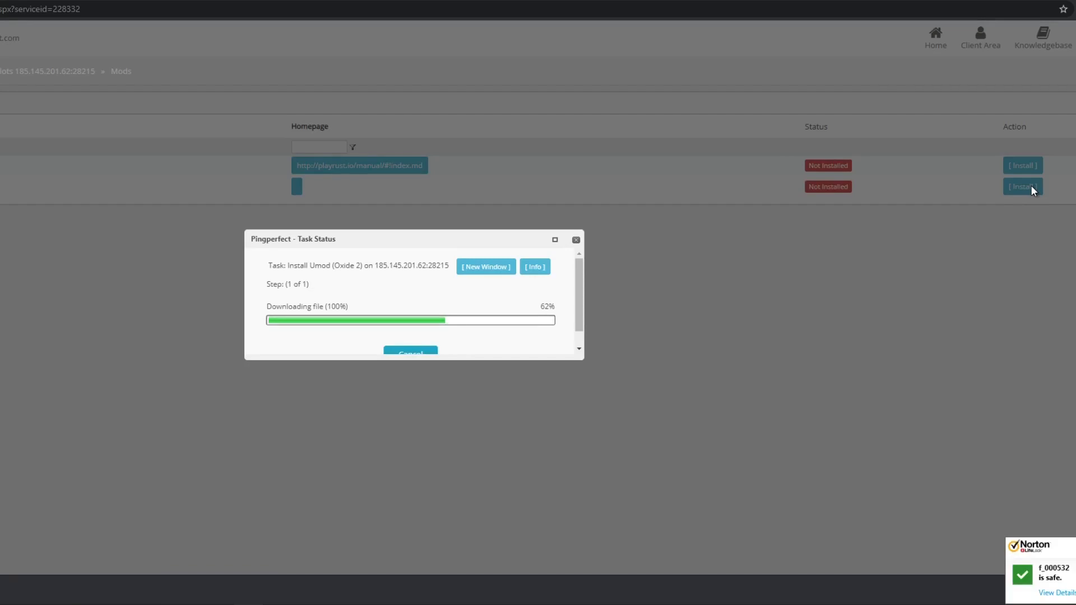
mouse_move(754, 509)
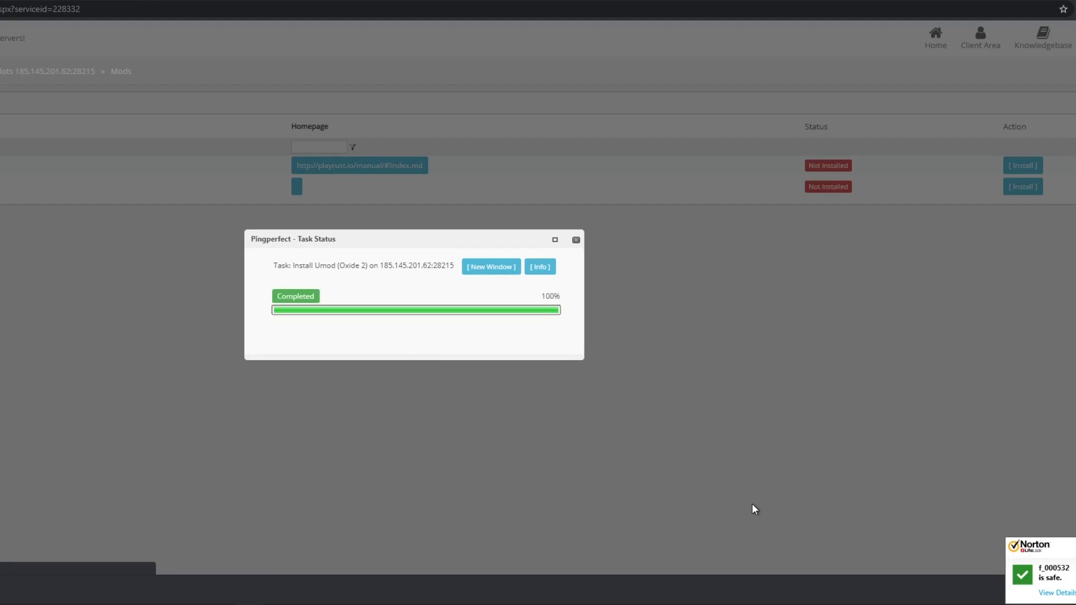
left_click(575, 239)
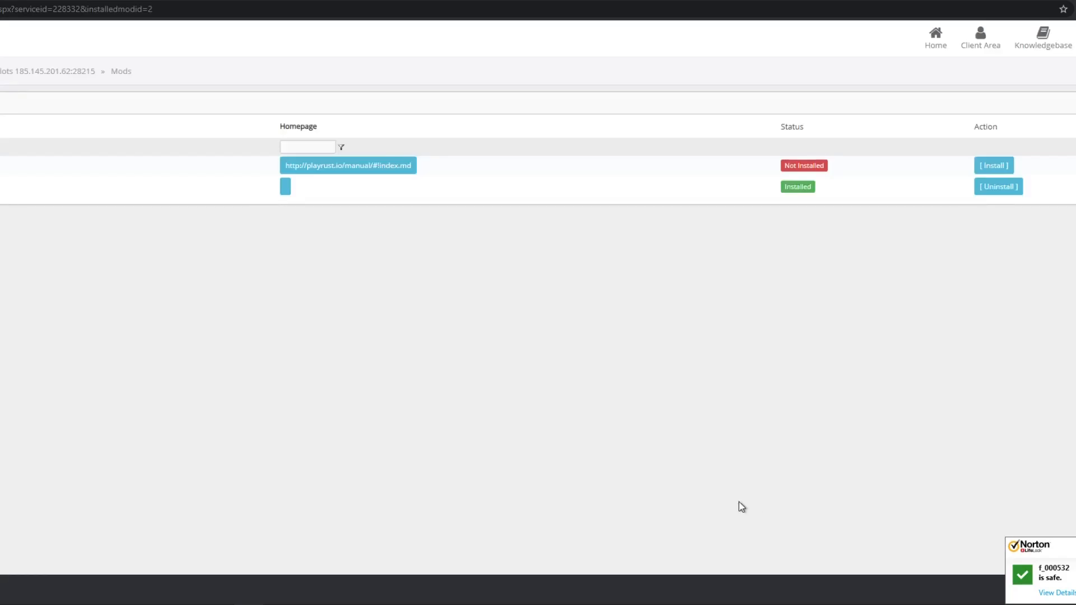
left_click(61, 246)
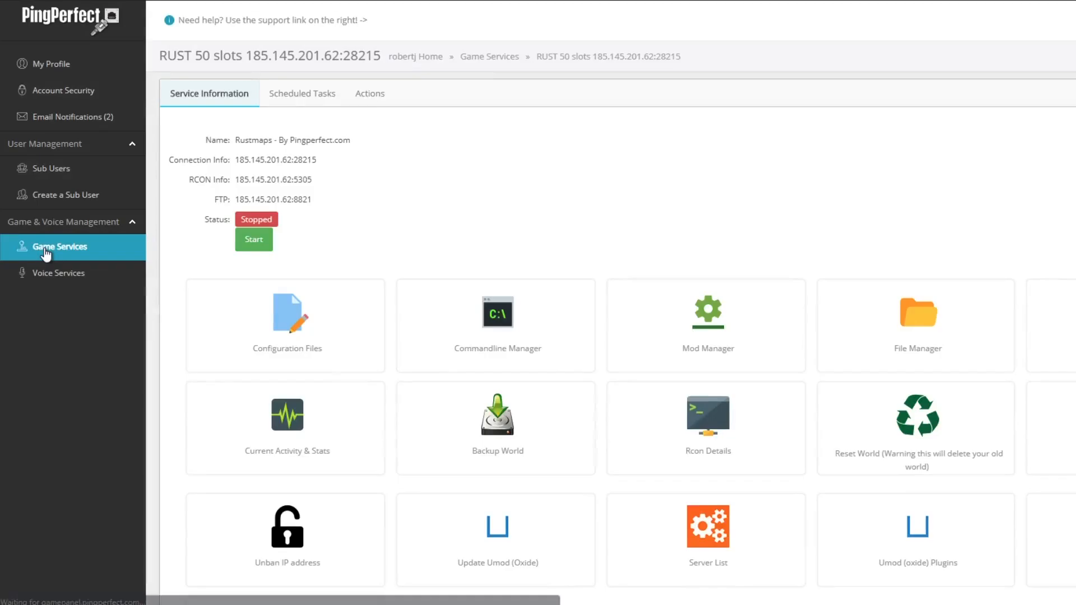
mouse_move(929, 325)
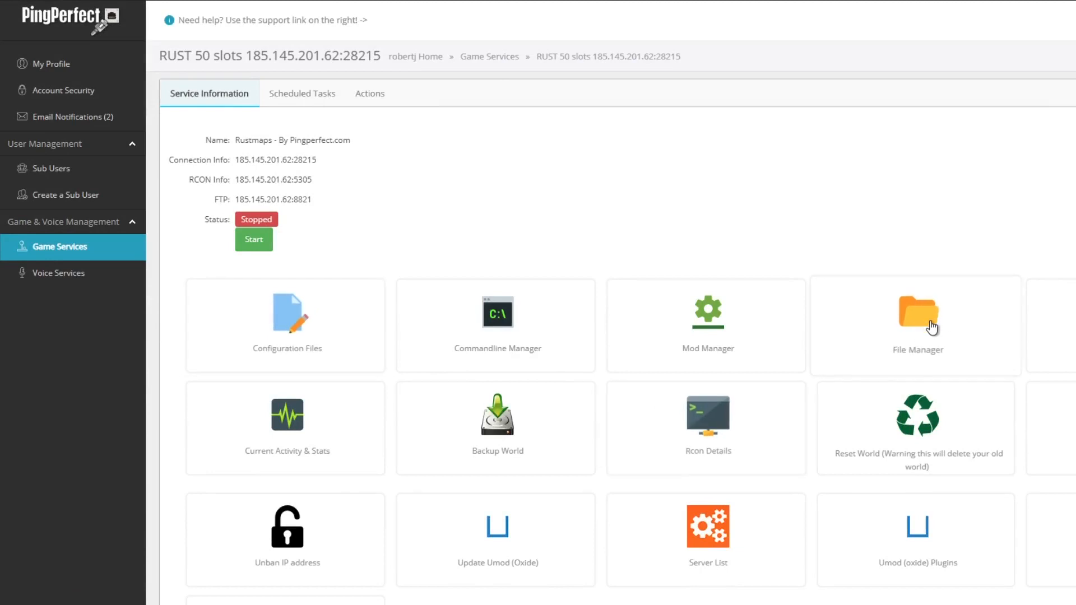
left_click(917, 315)
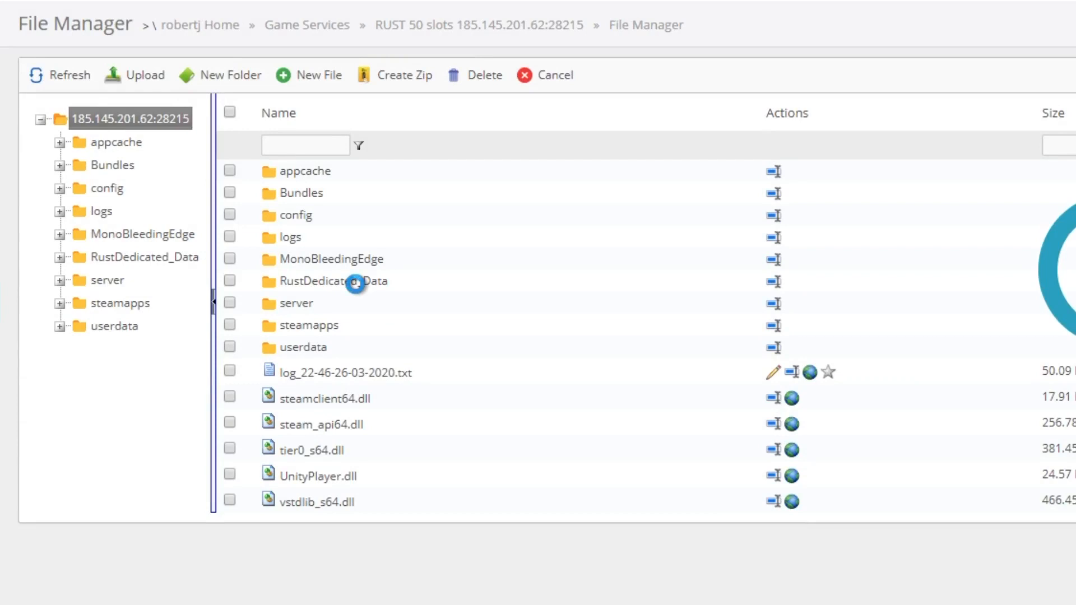
Navigate to RustDedicated_Data/Managed and start a file upload there.
double_click(333, 281)
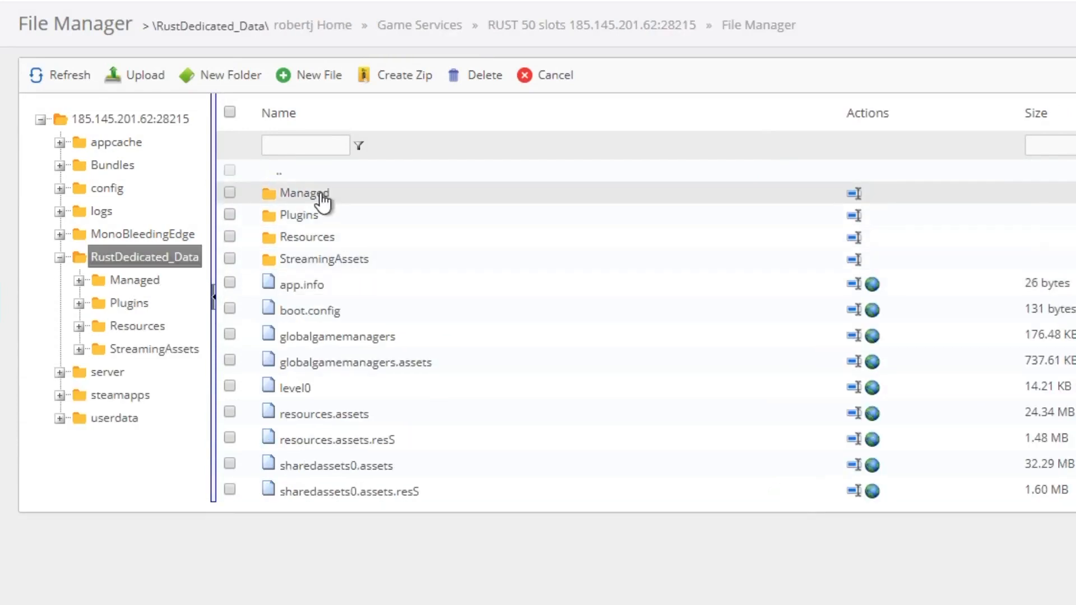
left_click(303, 193)
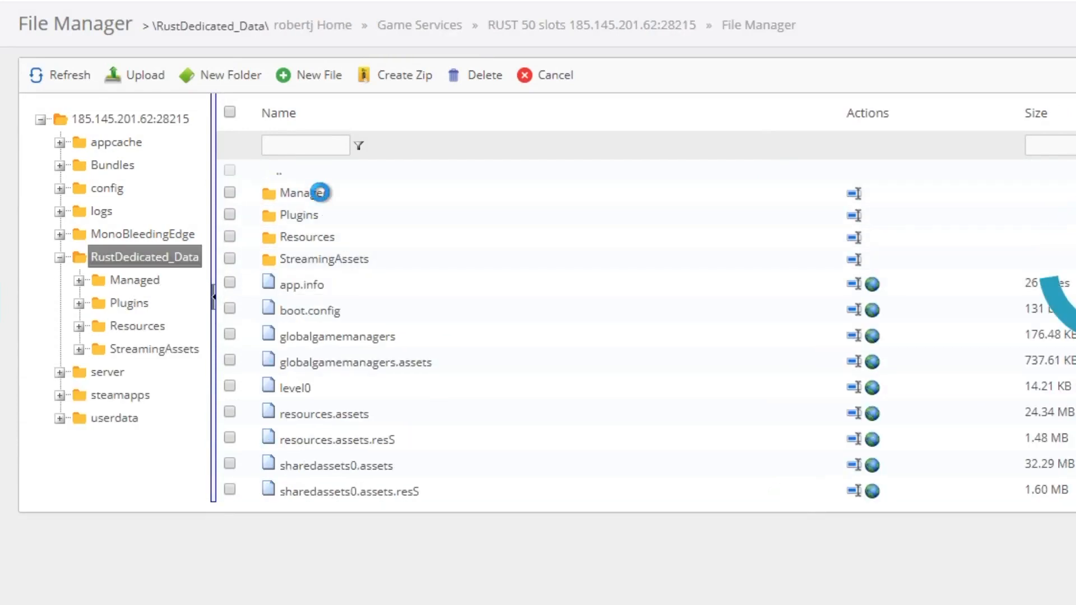
double_click(295, 193)
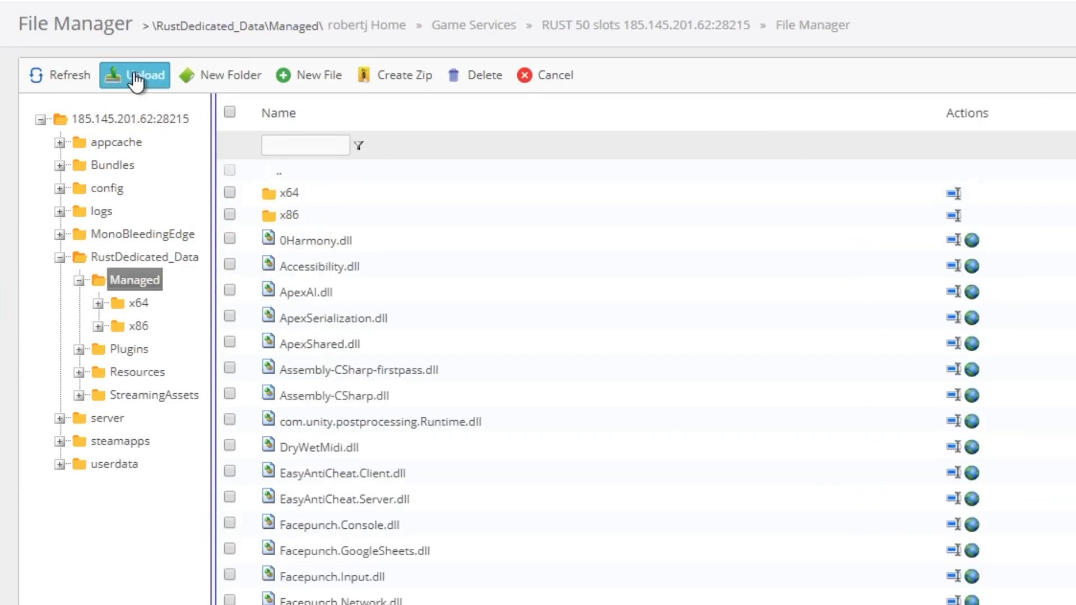
left_click(134, 75)
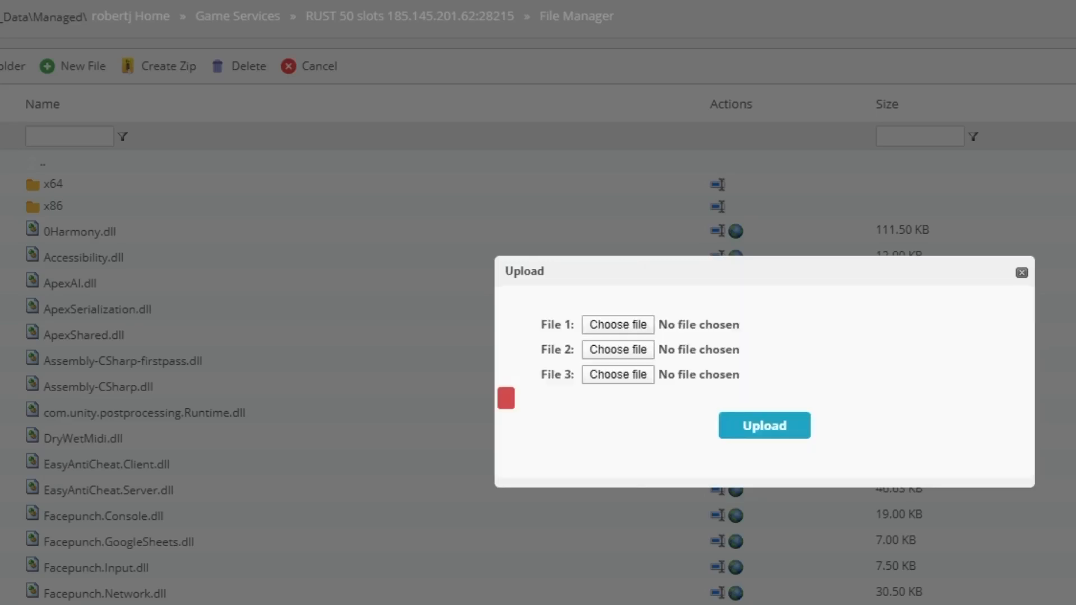
Upload Oxide.Ext.RustEdit.dll into Managed and return to the service page.
left_click(617, 324)
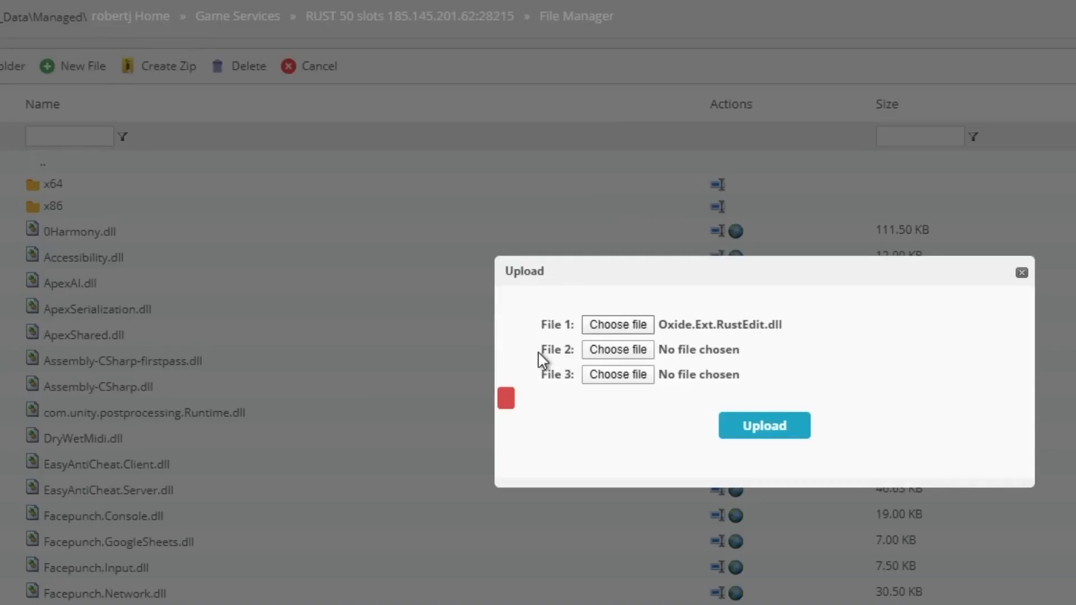
left_click(764, 425)
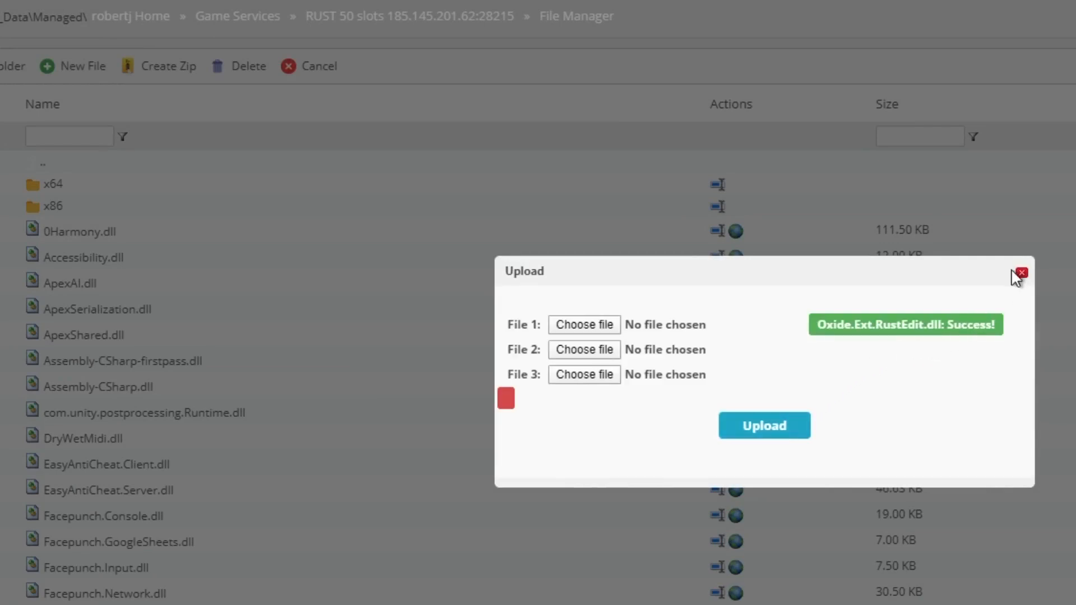
left_click(1021, 271)
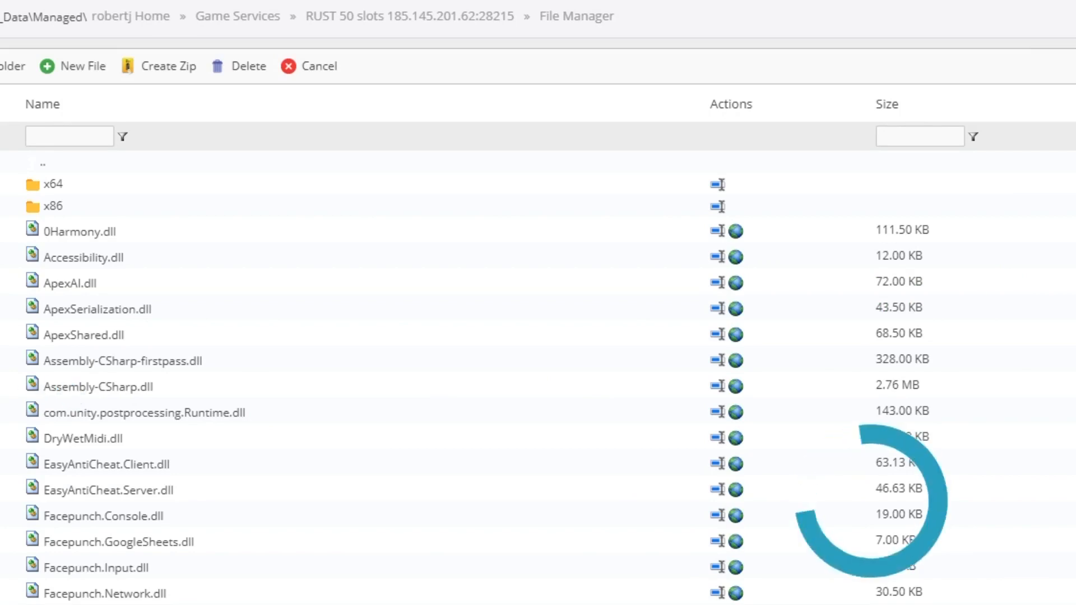
left_click(65, 260)
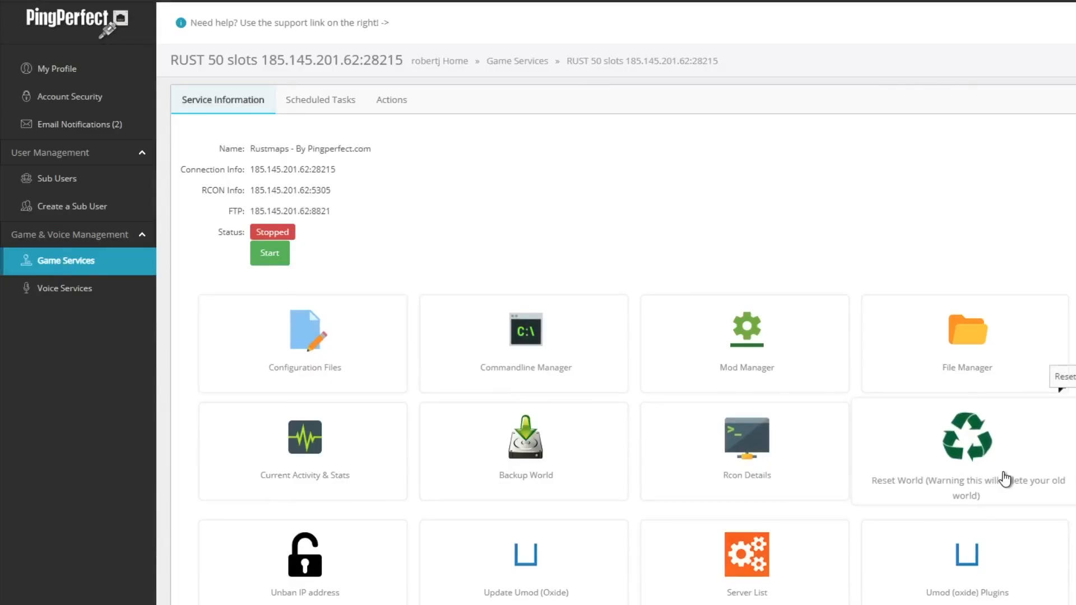
Run Reset World to delete the old map files and close its output.
left_click(966, 439)
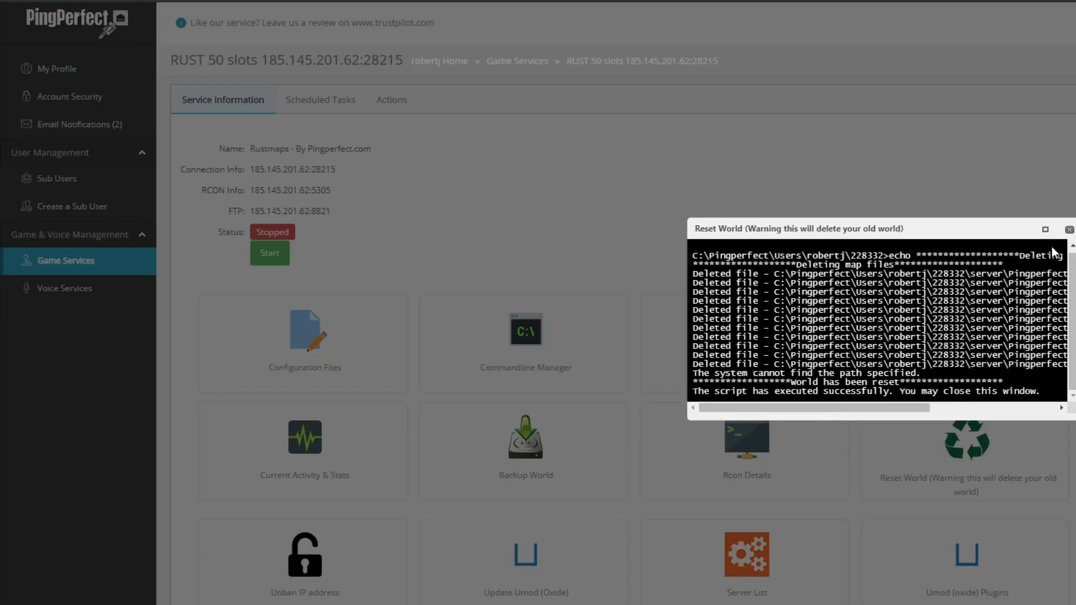
left_click(1069, 229)
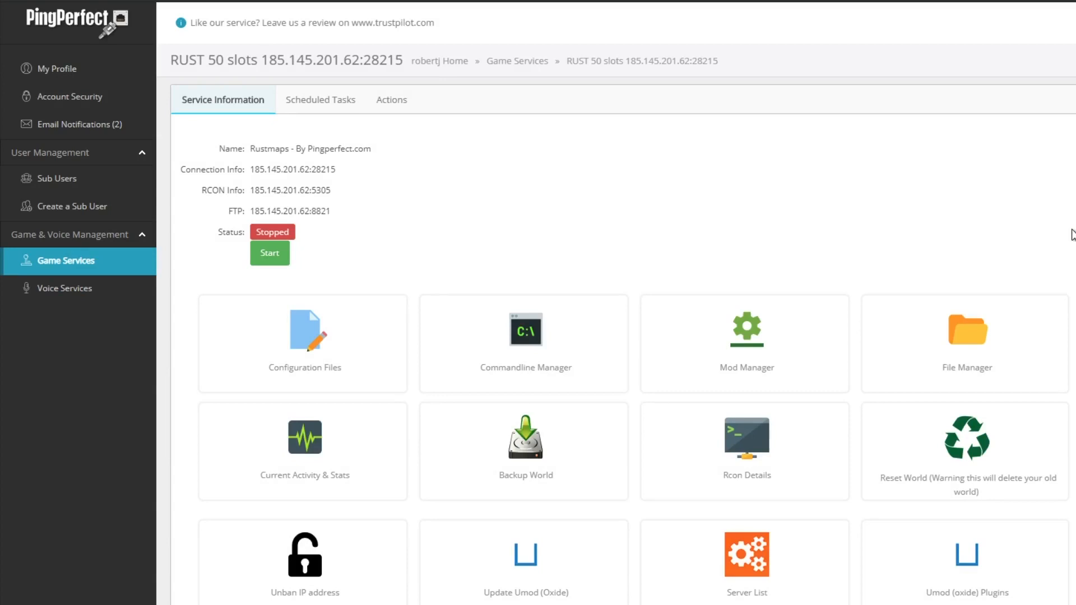
mouse_move(992, 424)
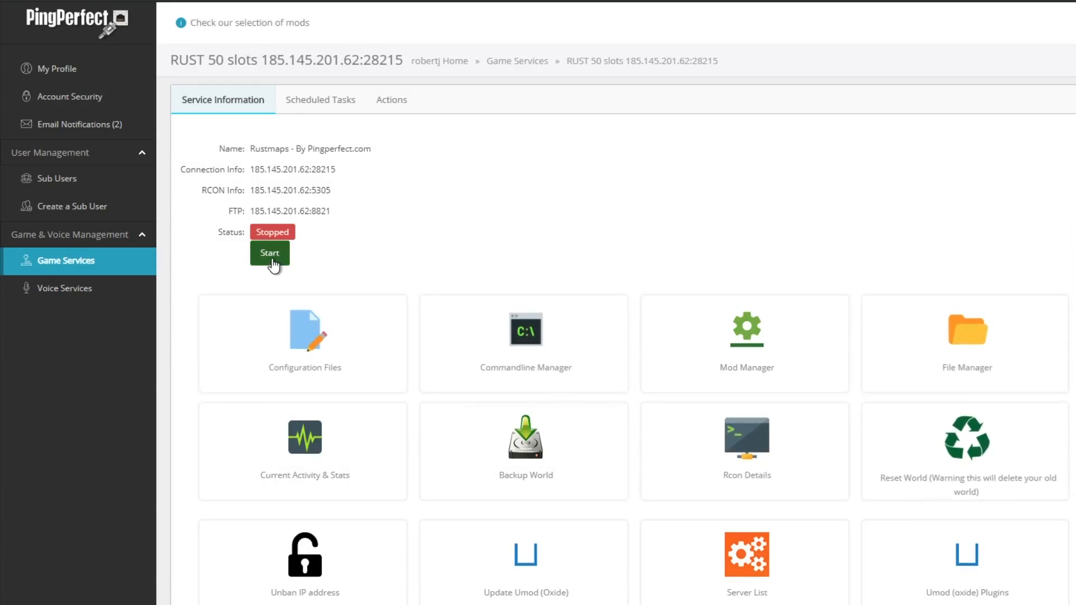
Start the Rust server and follow the console as the custom world and RustEdit load.
left_click(269, 252)
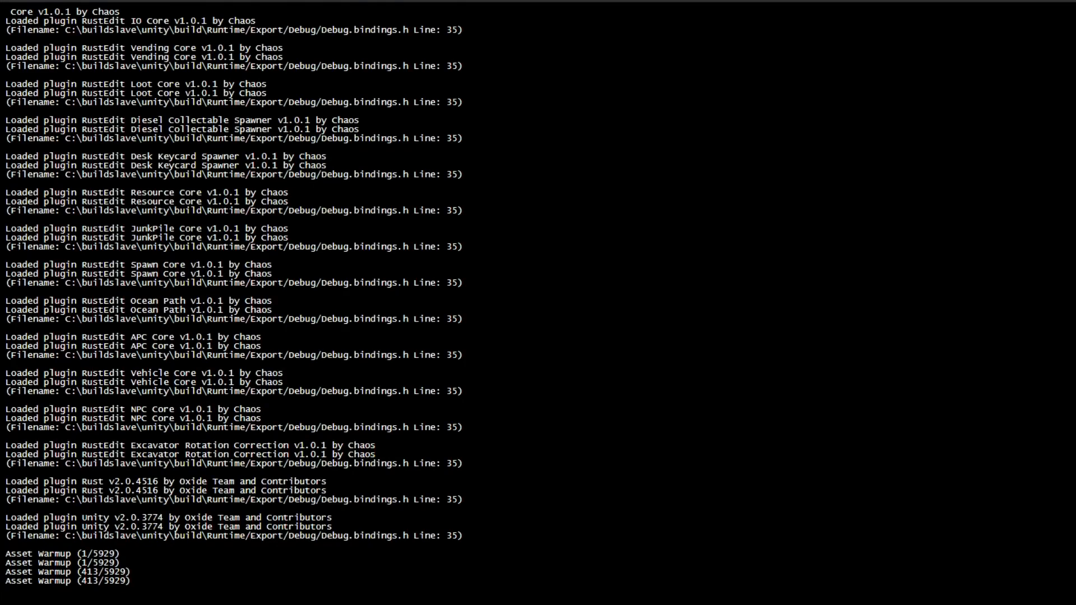
scroll("down", 3)
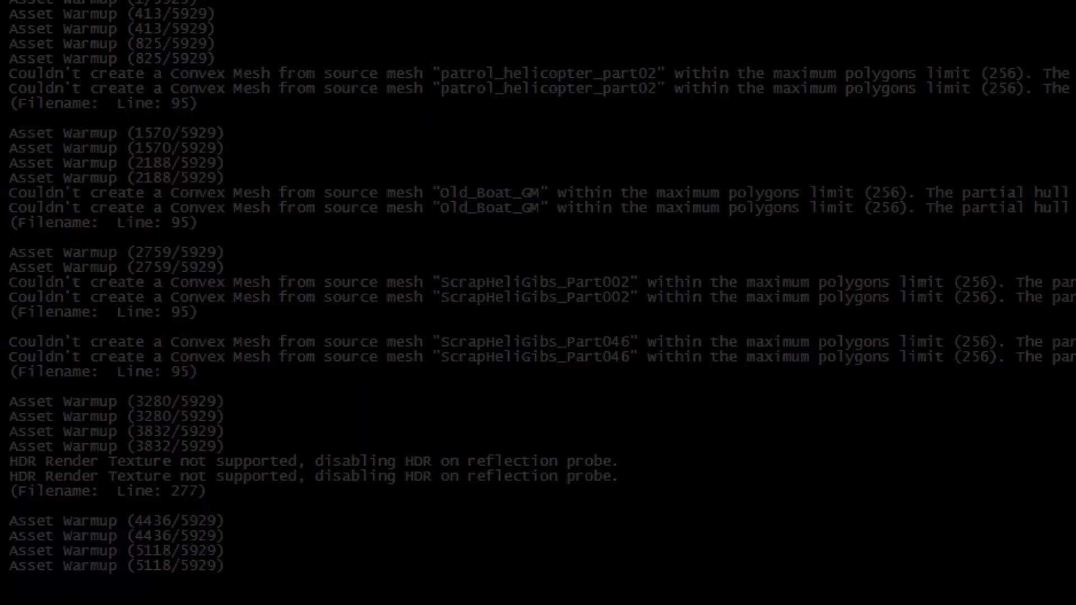
scroll("down", 3)
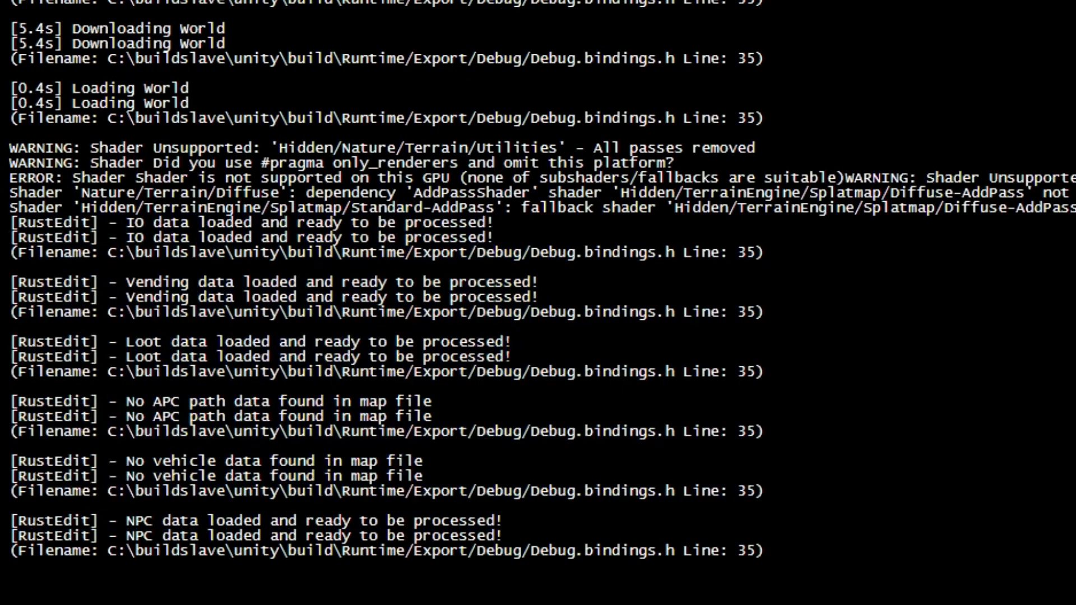
mouse_move(410, 337)
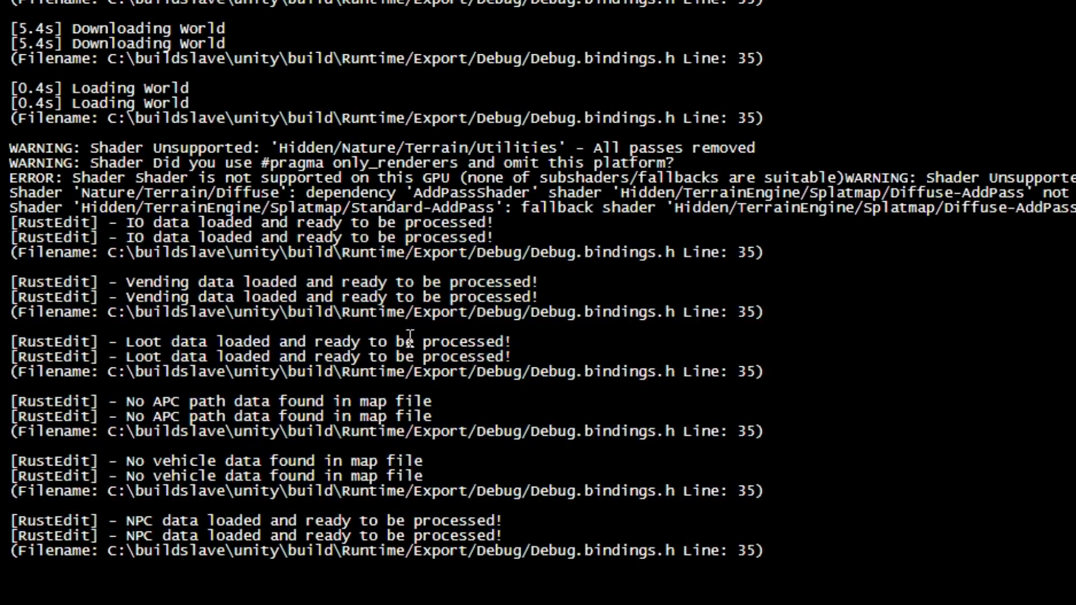